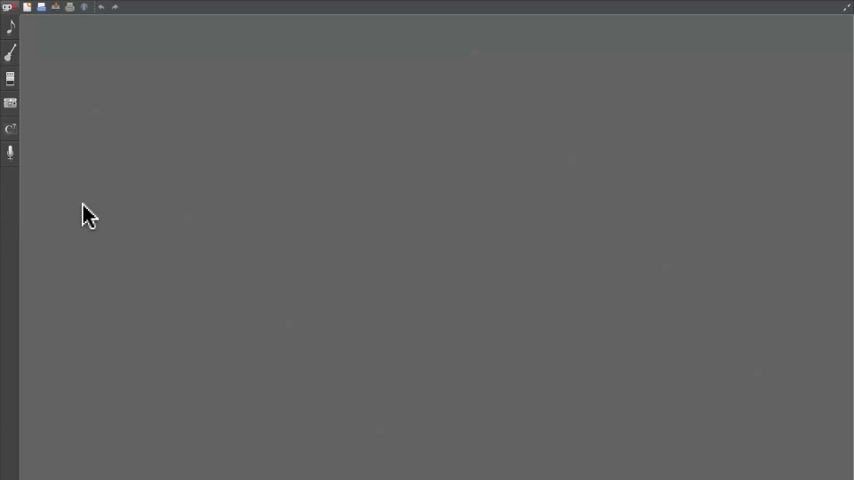
mouse_move(108, 138)
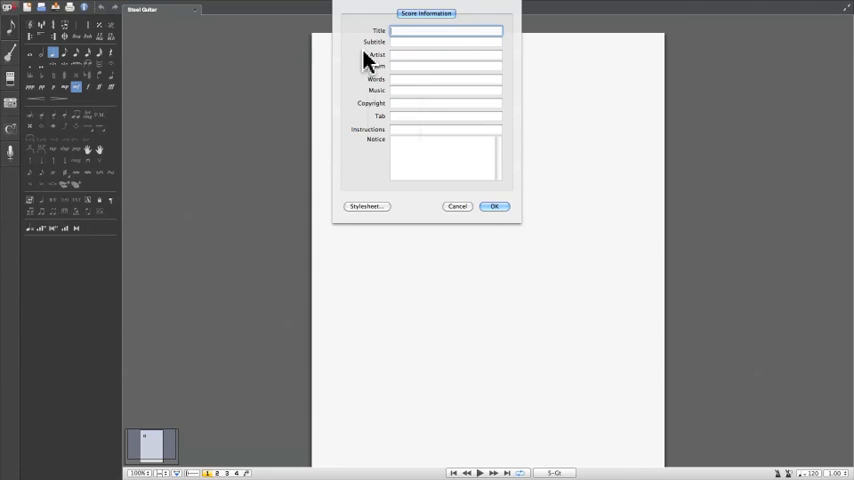
Confirm the score information with title 'Cool test' and the author credit
left_click(494, 206)
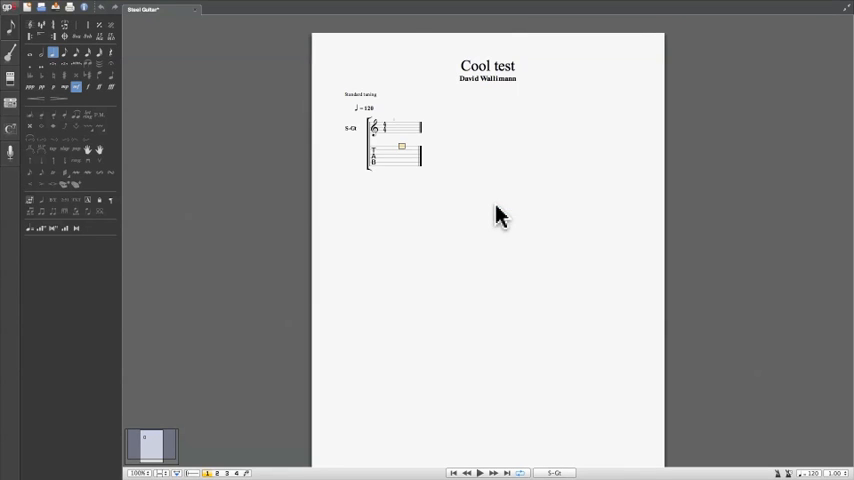
mouse_move(113, 43)
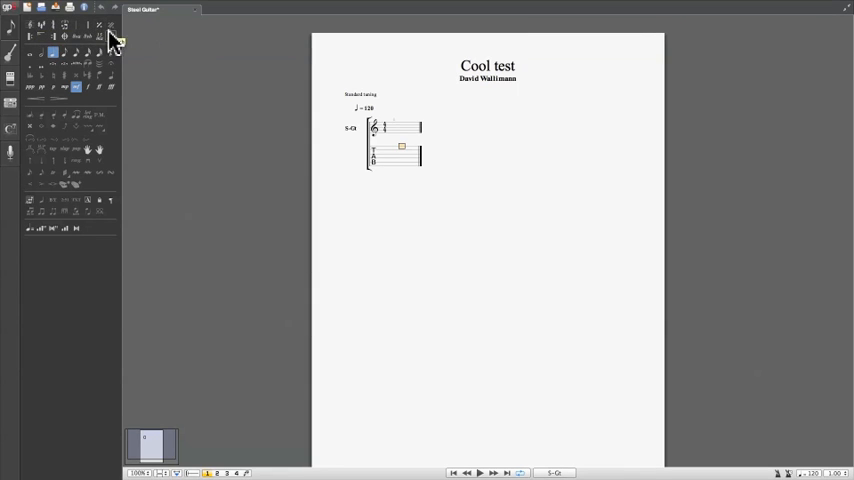
mouse_move(31, 58)
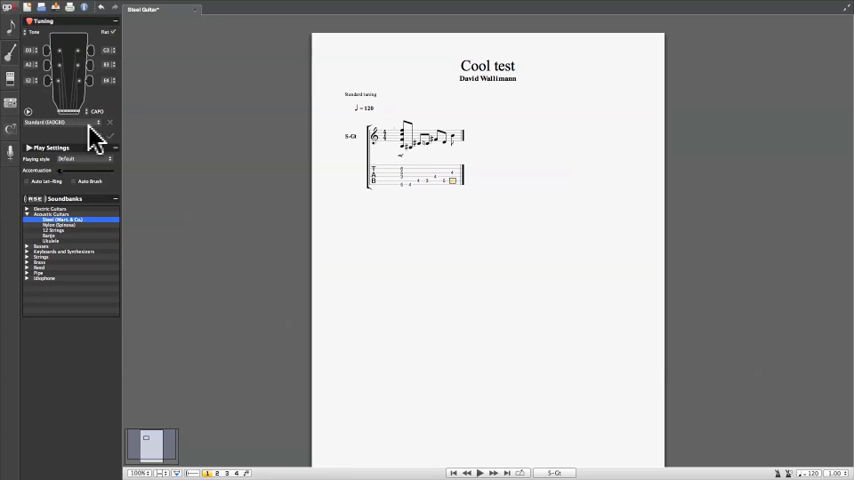
Lower the bottom string to B, giving the custom tuning BADGBE
left_click(67, 122)
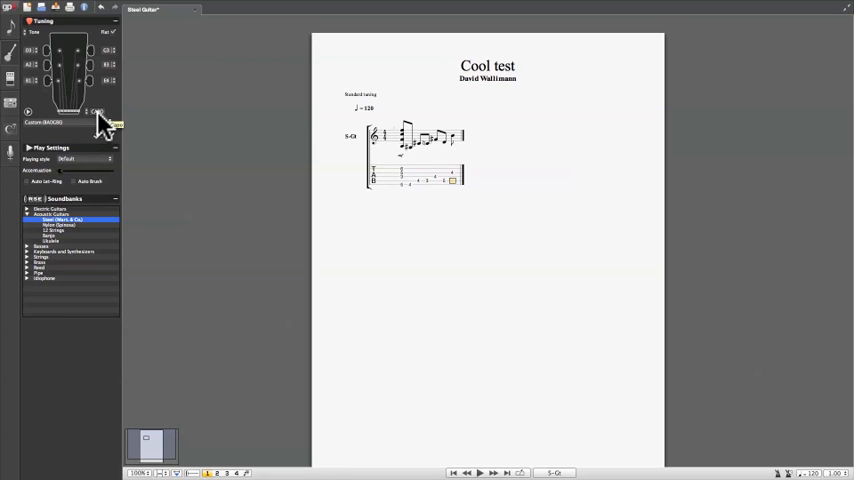
left_click(97, 111)
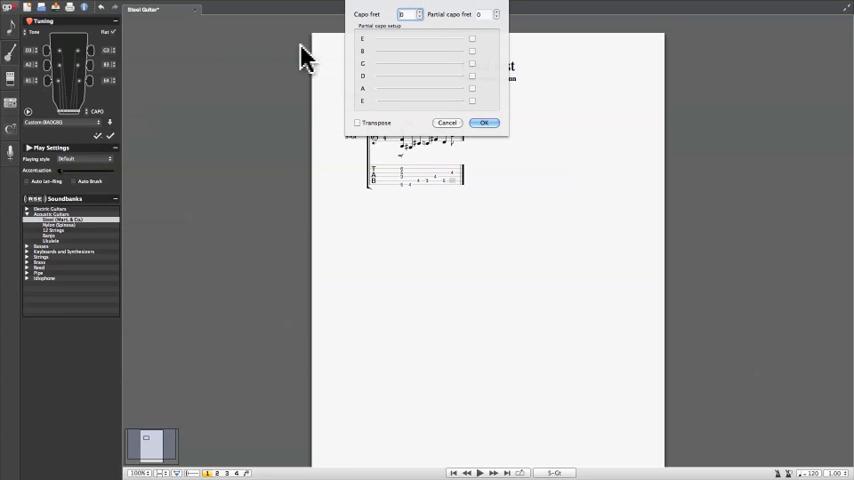
mouse_move(400, 28)
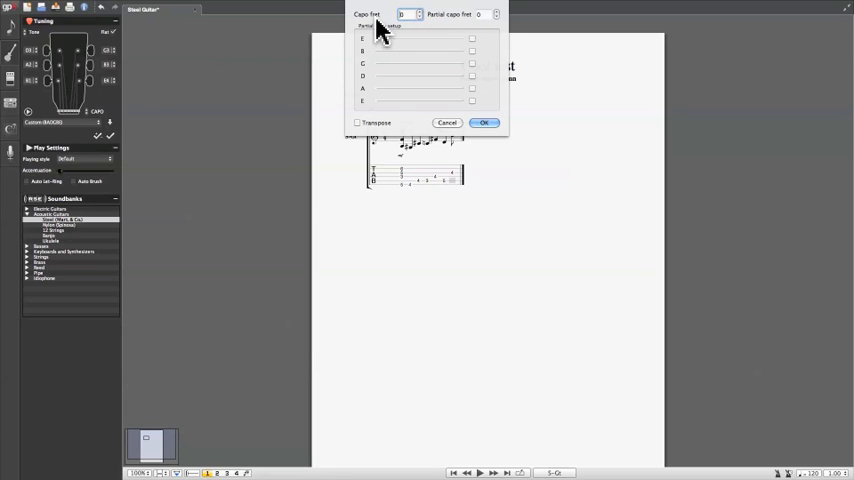
mouse_move(432, 30)
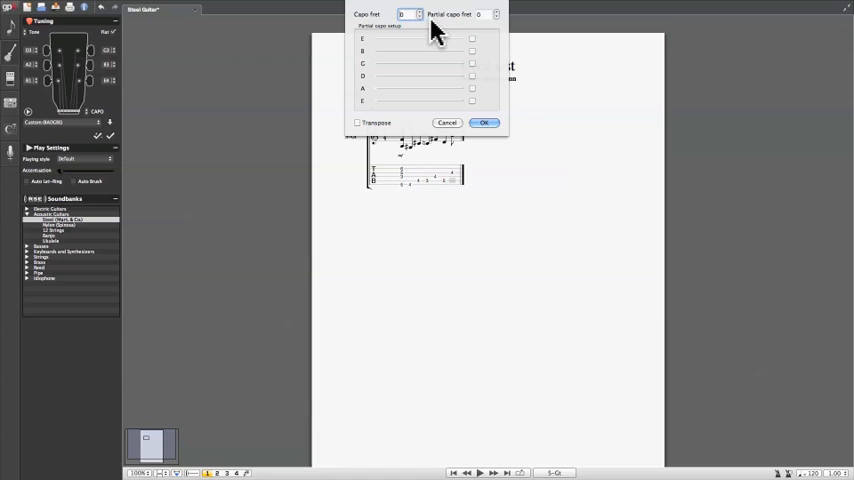
mouse_move(450, 35)
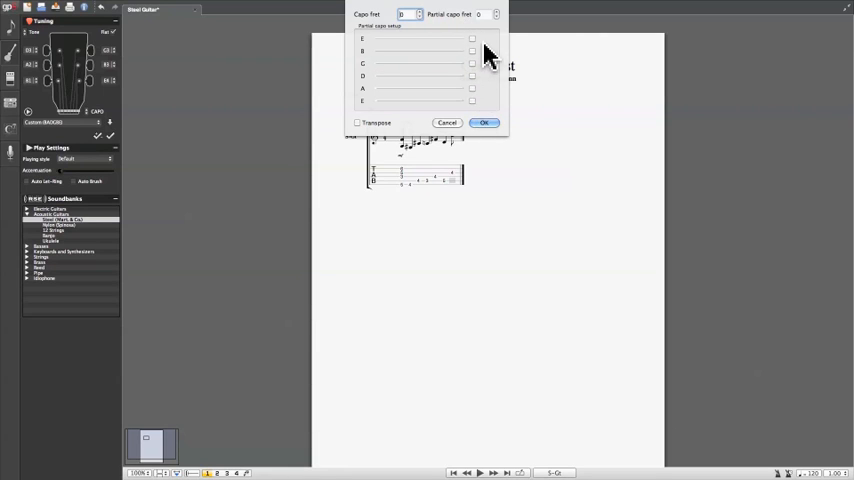
left_click(484, 122)
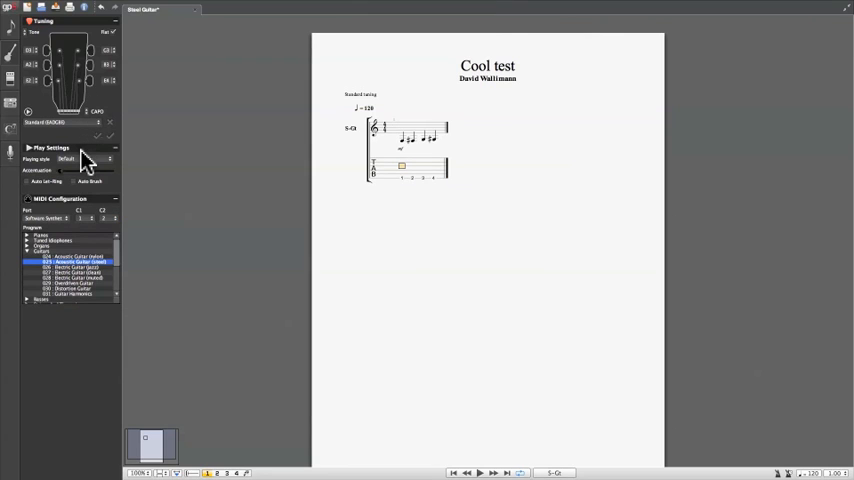
mouse_move(68, 160)
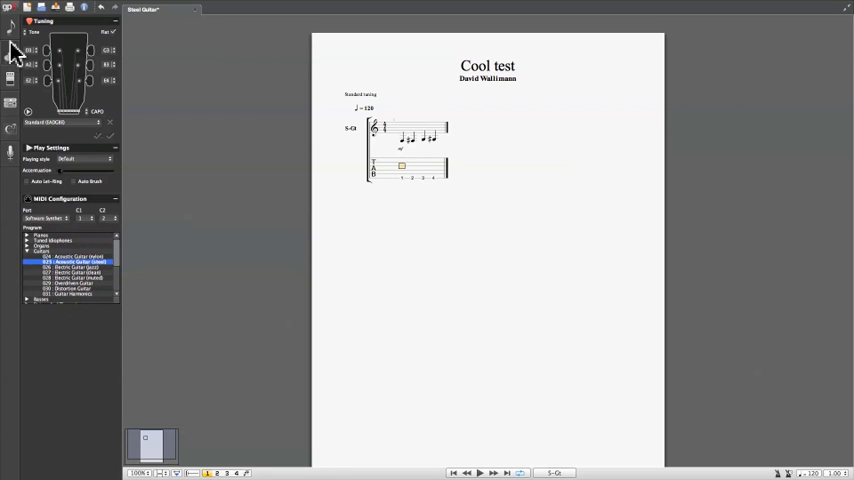
Show the steel guitar track's amp and effects chain
left_click(10, 55)
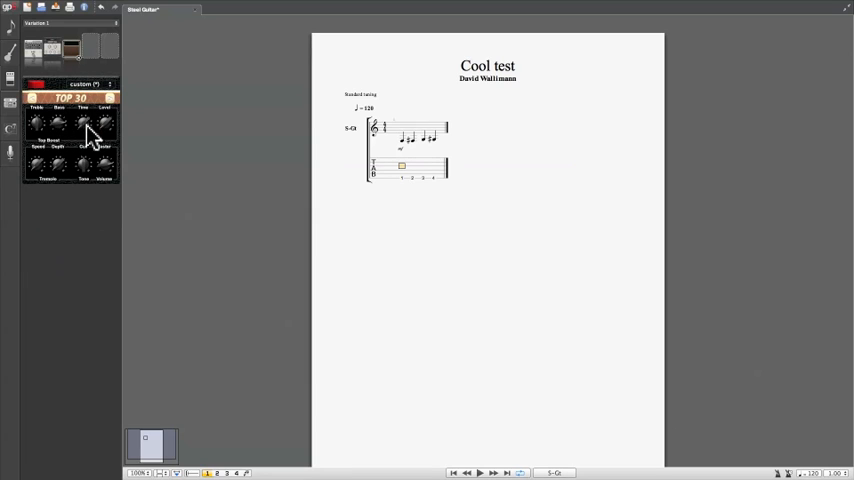
mouse_move(88, 175)
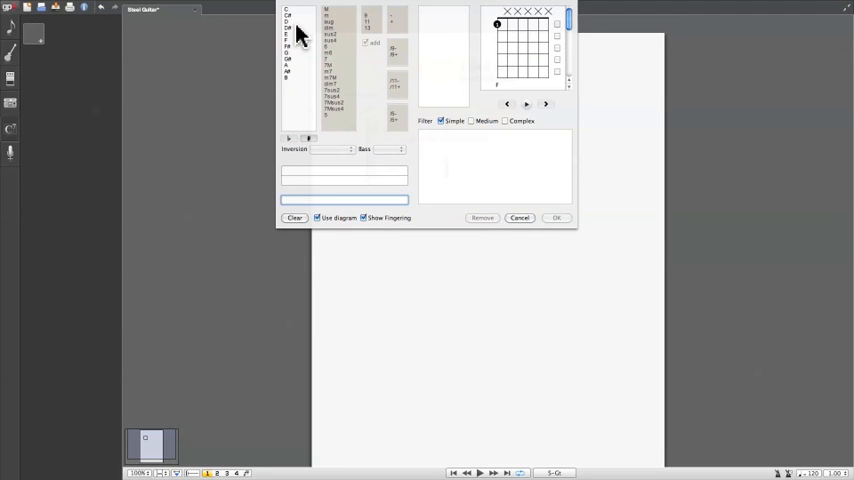
Choose root C and a chord quality for the chord above the first note
left_click(328, 15)
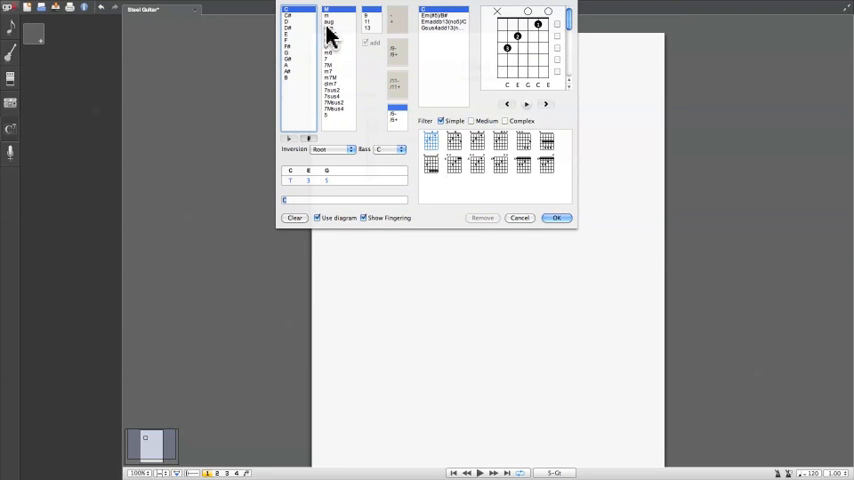
left_click(557, 217)
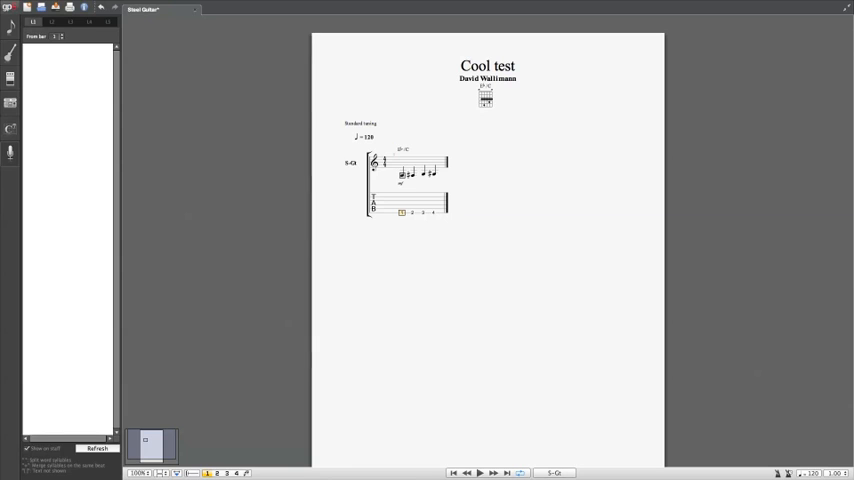
mouse_move(404, 195)
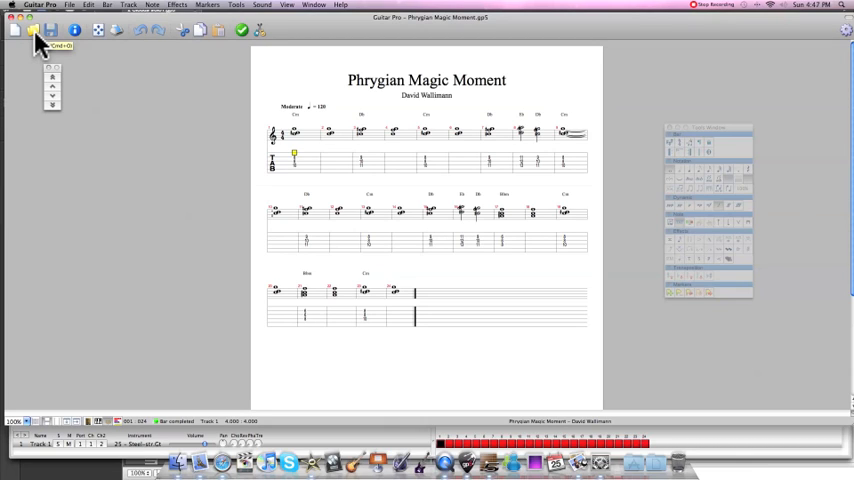
Open 'Welcome to the Mixo Zone.gp5' from the file dialog
left_click(33, 30)
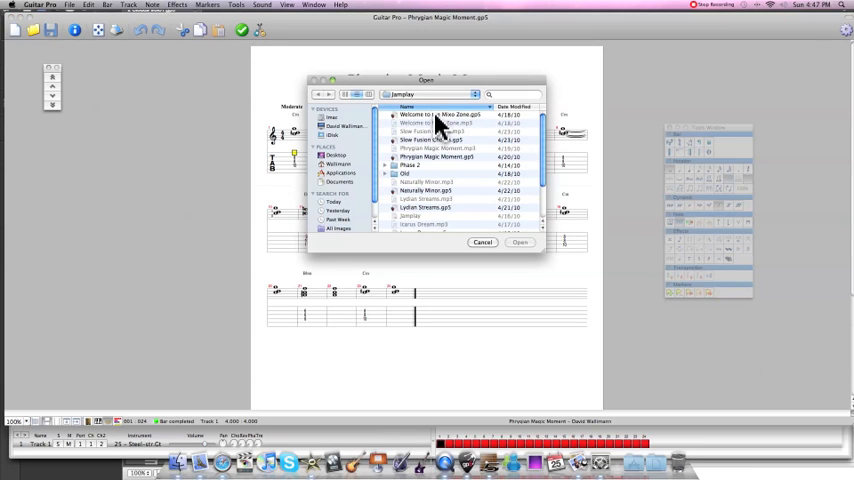
left_click(519, 243)
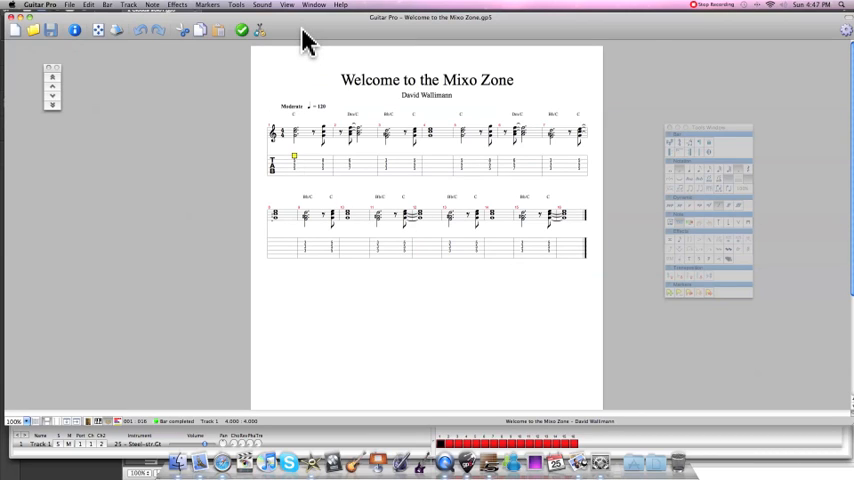
mouse_move(220, 150)
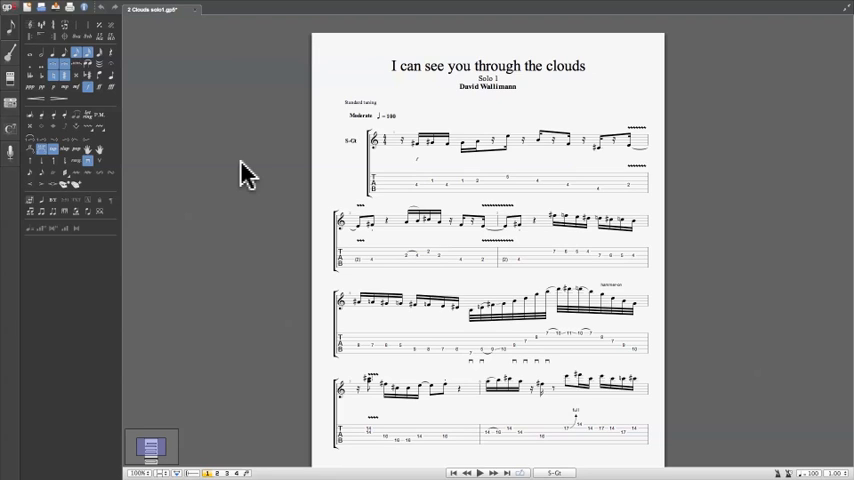
mouse_move(305, 95)
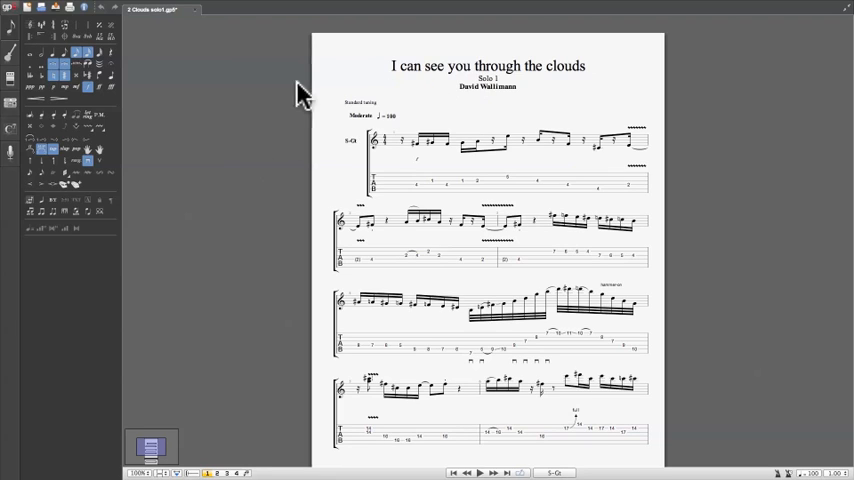
mouse_move(50, 20)
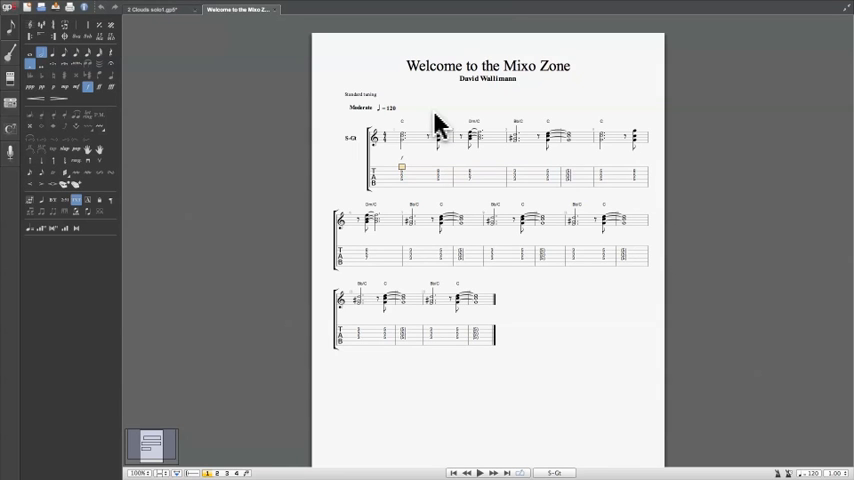
mouse_move(230, 24)
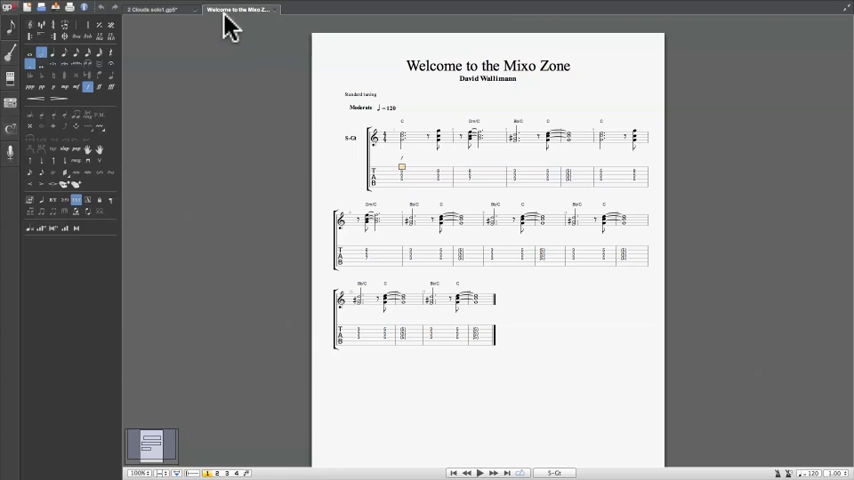
mouse_move(233, 28)
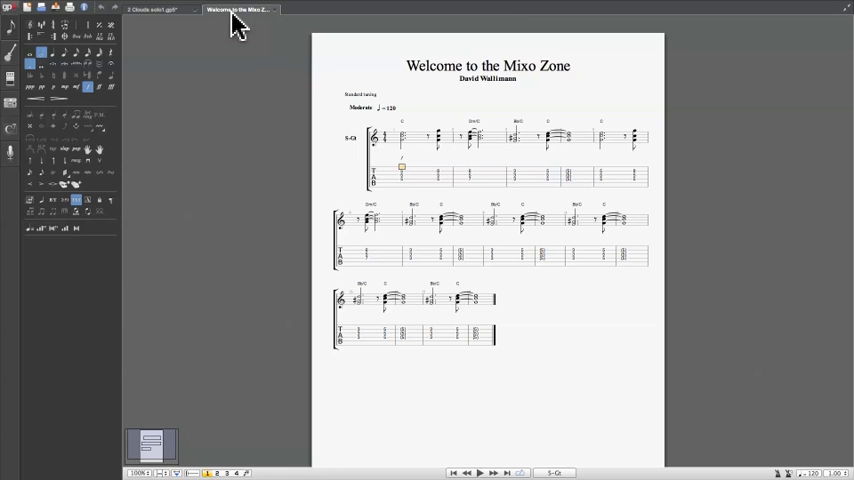
Return to the 'I can see you through the clouds' solo tab
left_click(150, 10)
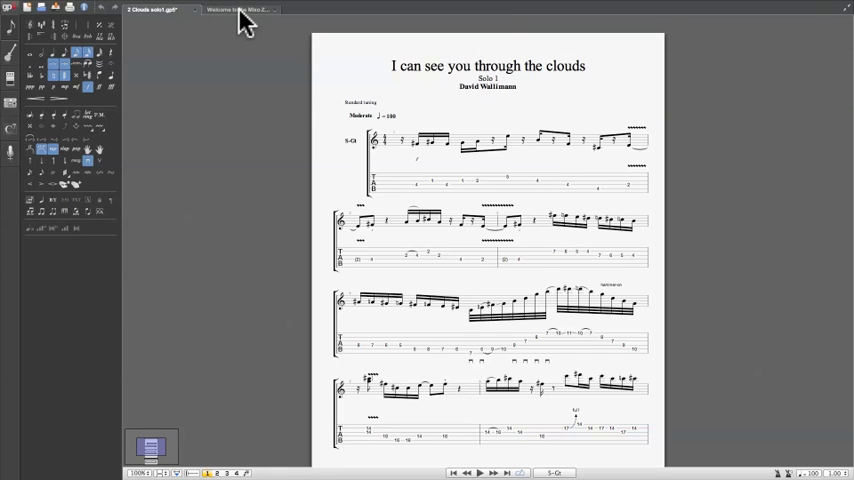
mouse_move(195, 138)
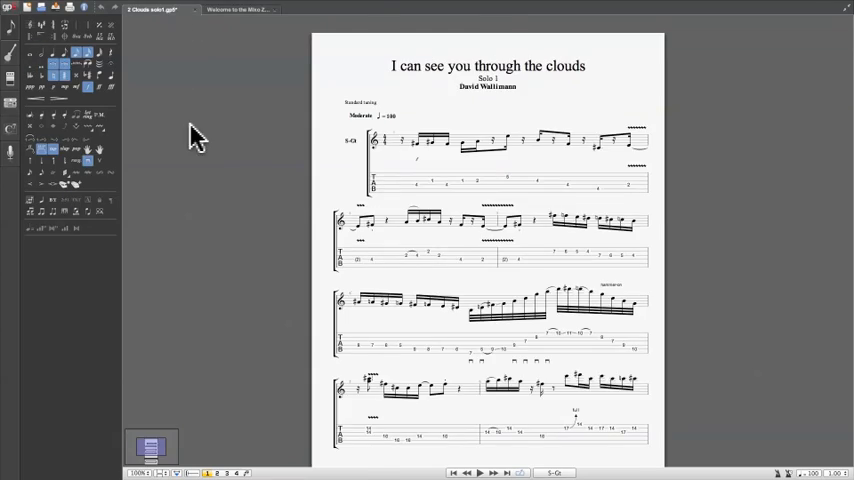
Set the page-two passage loop to a speed trainer: From 50%, To 100%, Step 10%
scroll("down", 3)
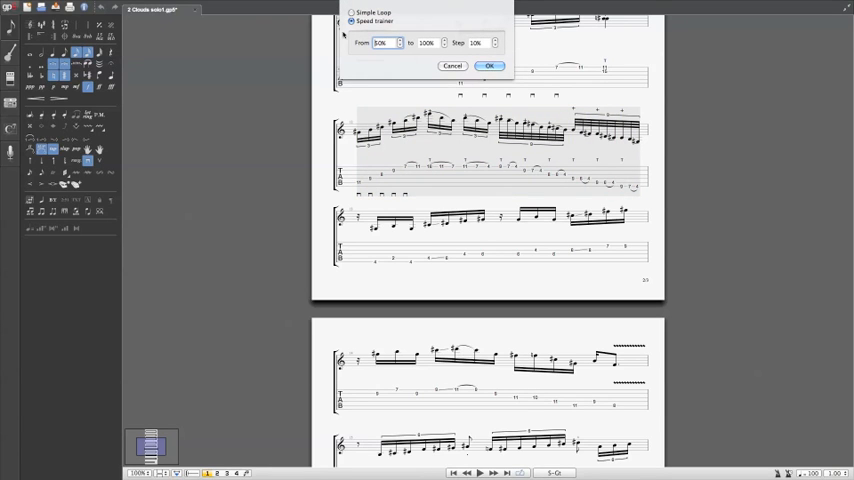
left_click(352, 12)
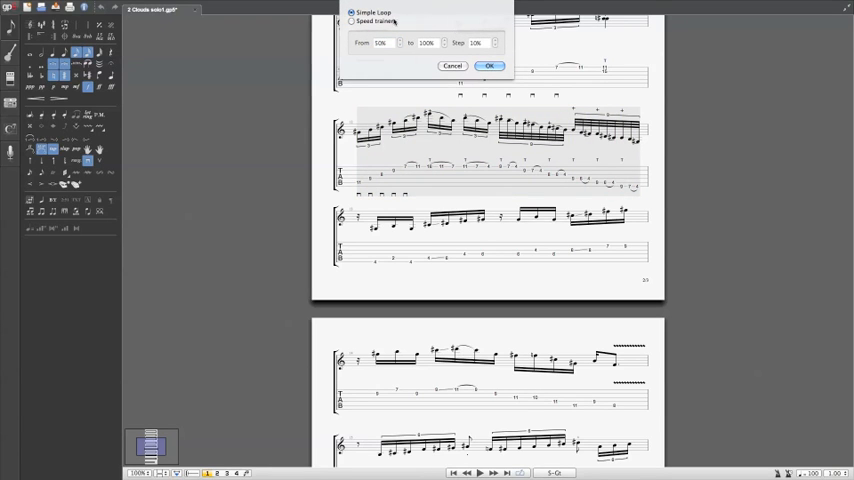
left_click(351, 21)
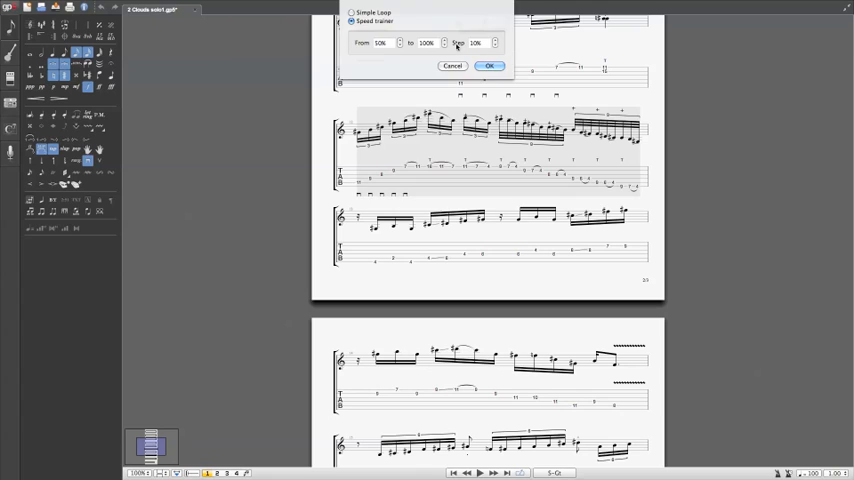
left_click(489, 66)
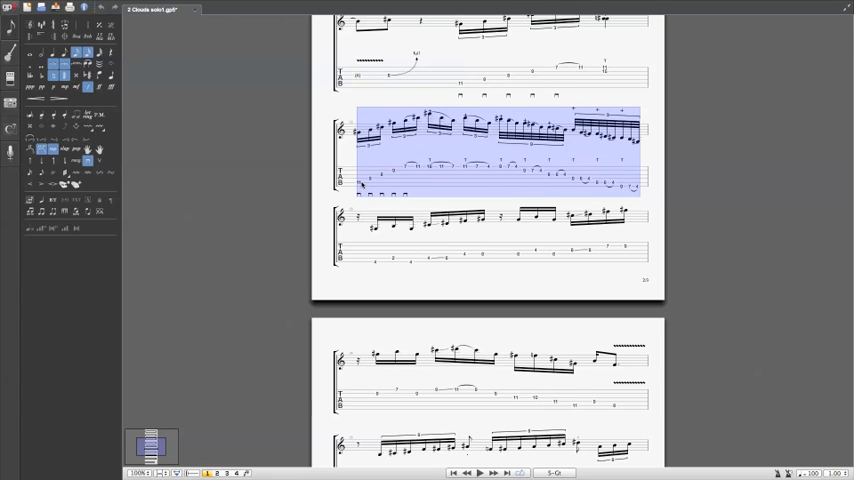